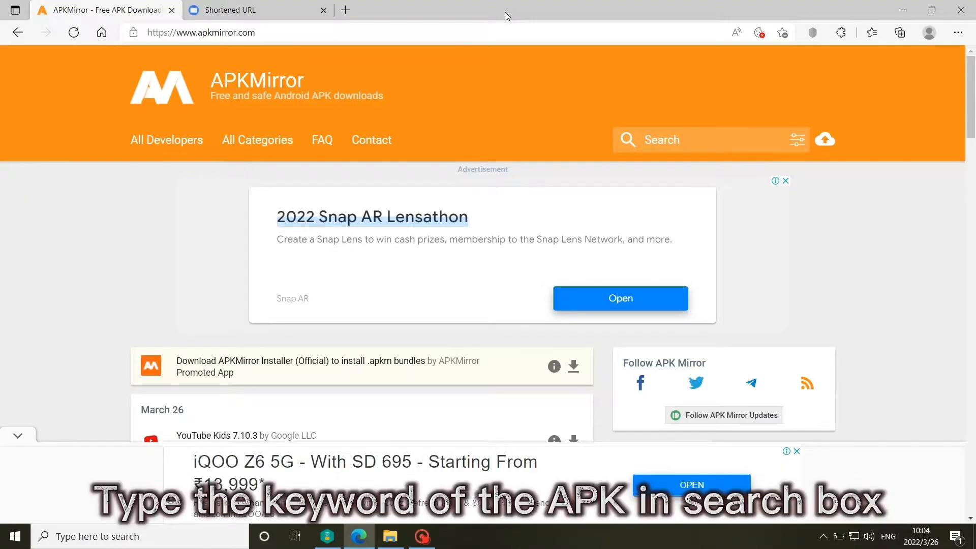
Search APKMirror for 'chrome' using the saved search term to list matching APK results
{"action": "left_click", "coordinate": [710, 139]}
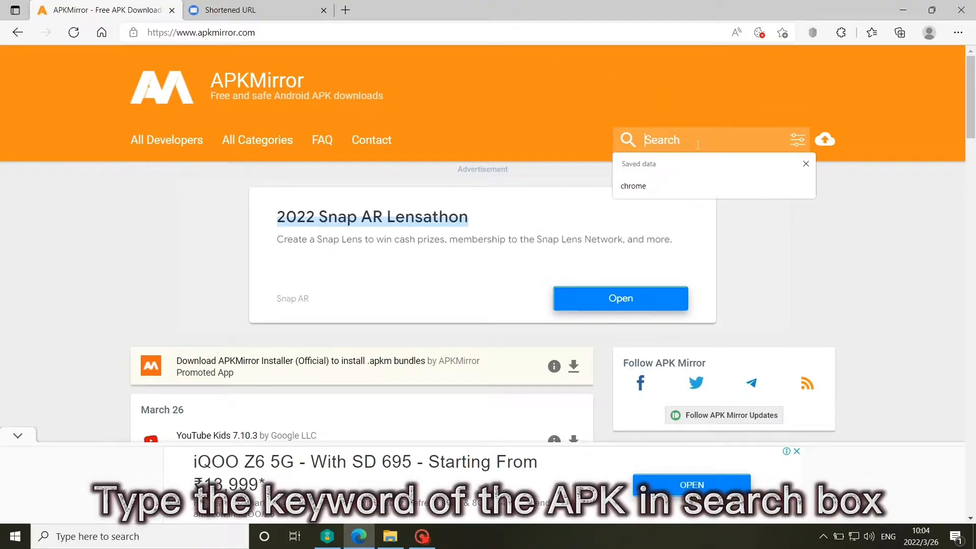
{"action": "left_click", "coordinate": [634, 185]}
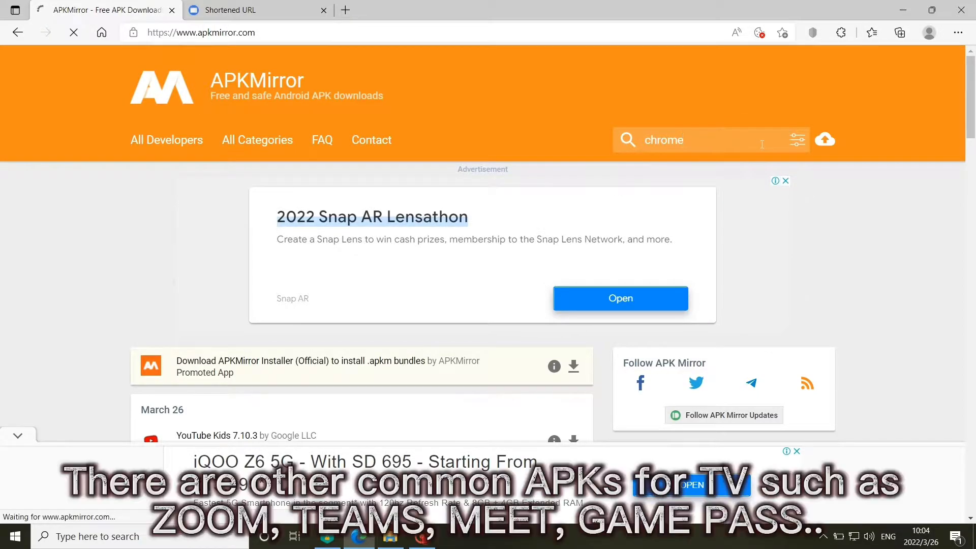
{"action": "key", "text": "Return"}
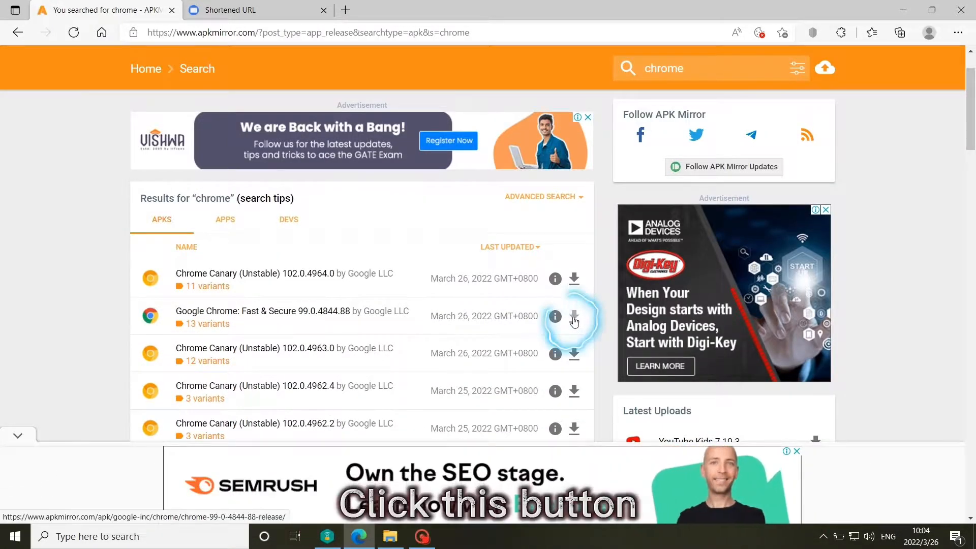
Choose the Google Chrome 99.0.4844.88 armeabi-v7a APK (not BUNDLE) variant for download
{"action": "left_click", "coordinate": [573, 316]}
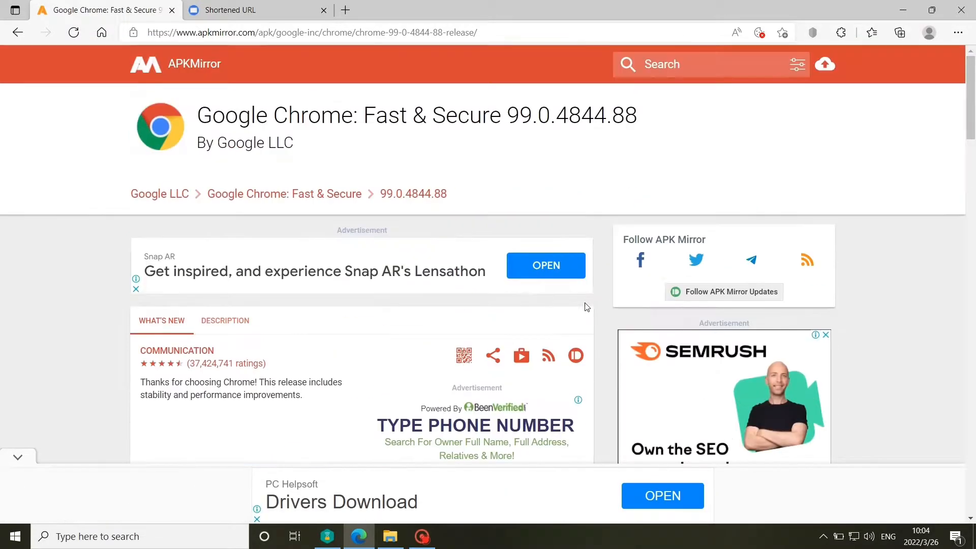
{"action": "scroll", "scroll_direction": "down", "scroll_amount": 3}
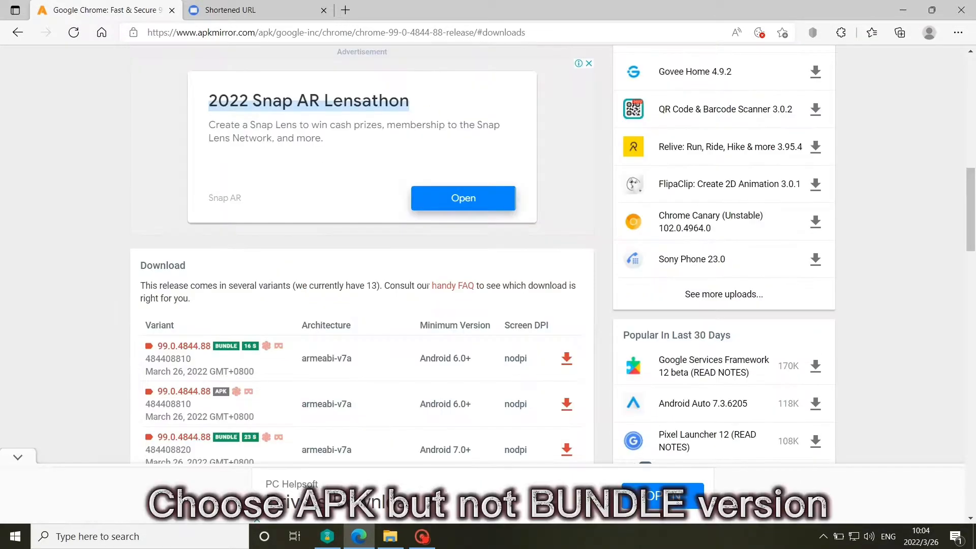
{"action": "scroll", "scroll_direction": "down", "scroll_amount": 3}
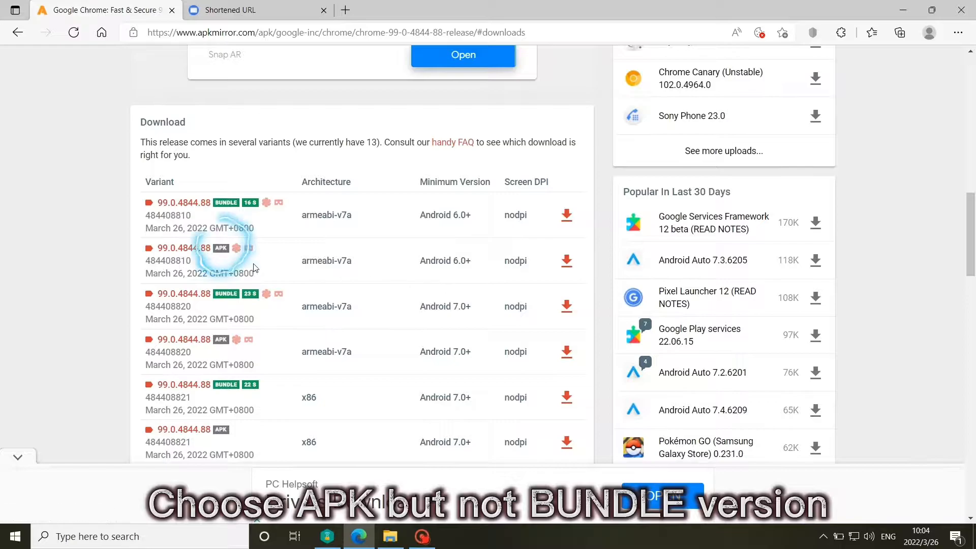
{"action": "mouse_move", "coordinate": [254, 267]}
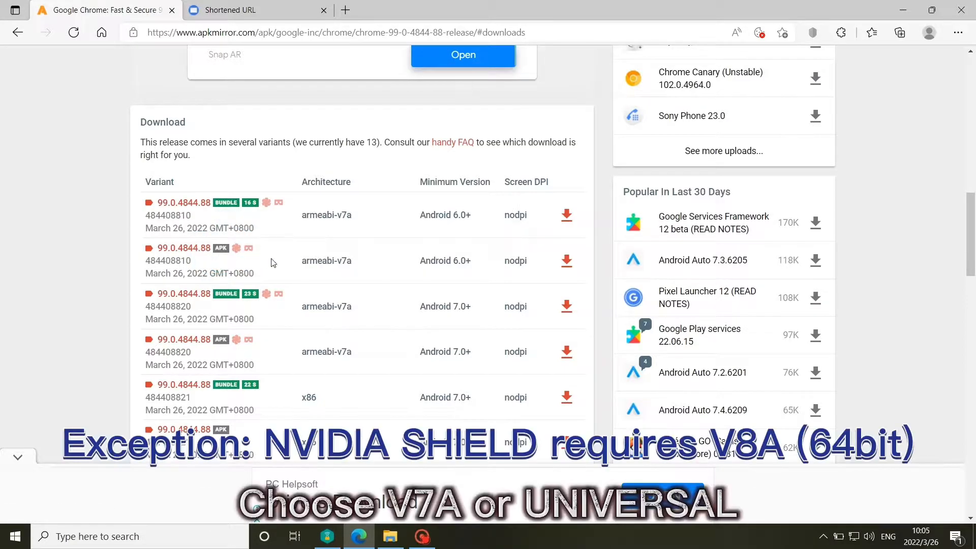
{"action": "left_click", "coordinate": [326, 264]}
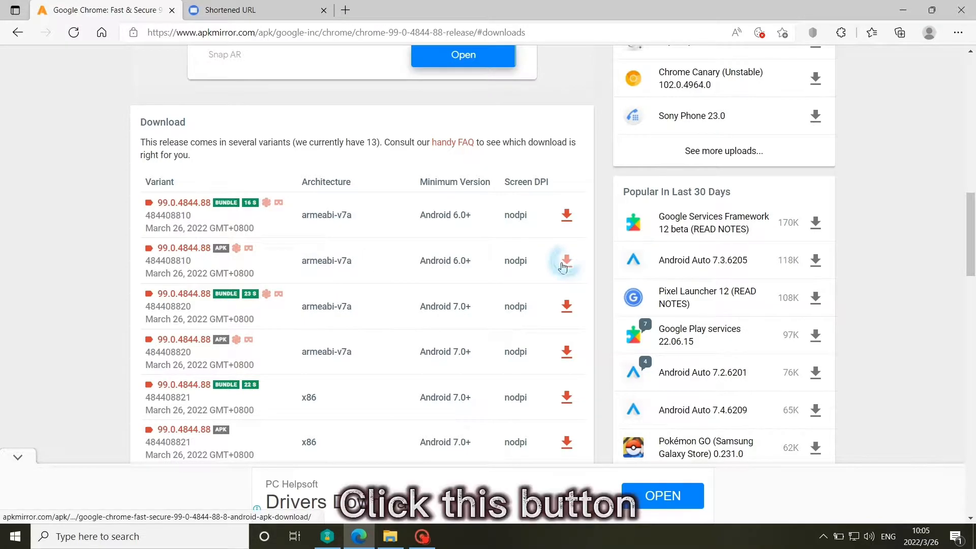
{"action": "left_click", "coordinate": [567, 260]}
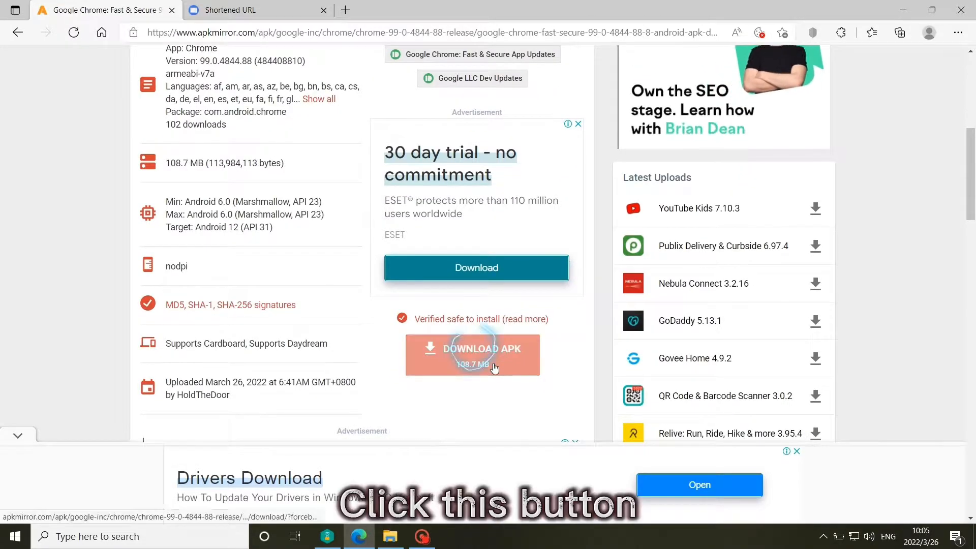
Start the Chrome arm-v7a APK download and copy the fallback 'here' download link
{"action": "left_click", "coordinate": [472, 355]}
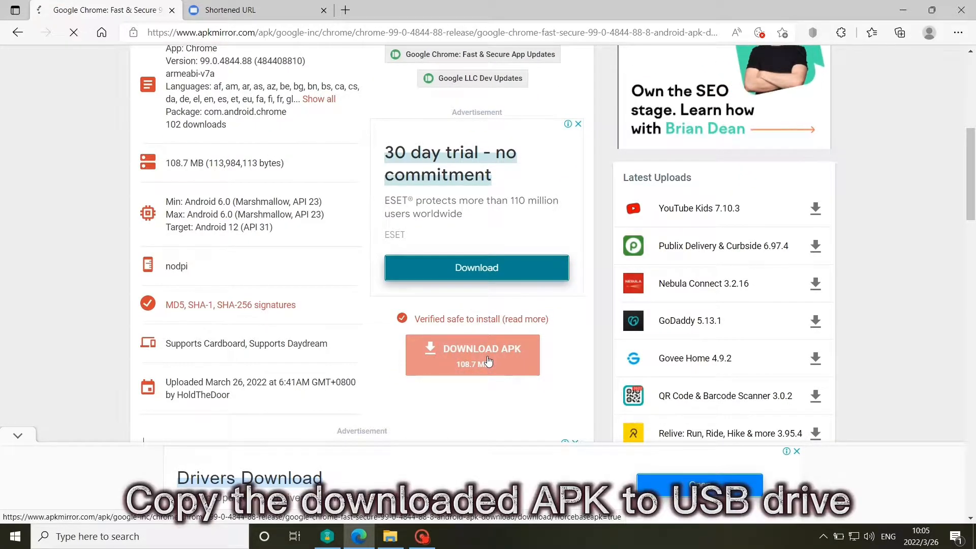
{"action": "left_click", "coordinate": [472, 355]}
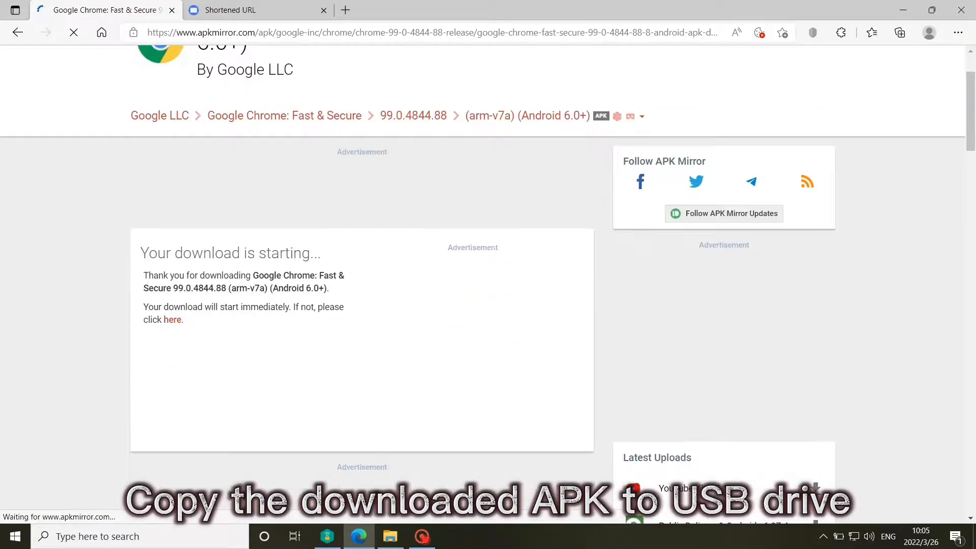
{"action": "left_click", "coordinate": [899, 33]}
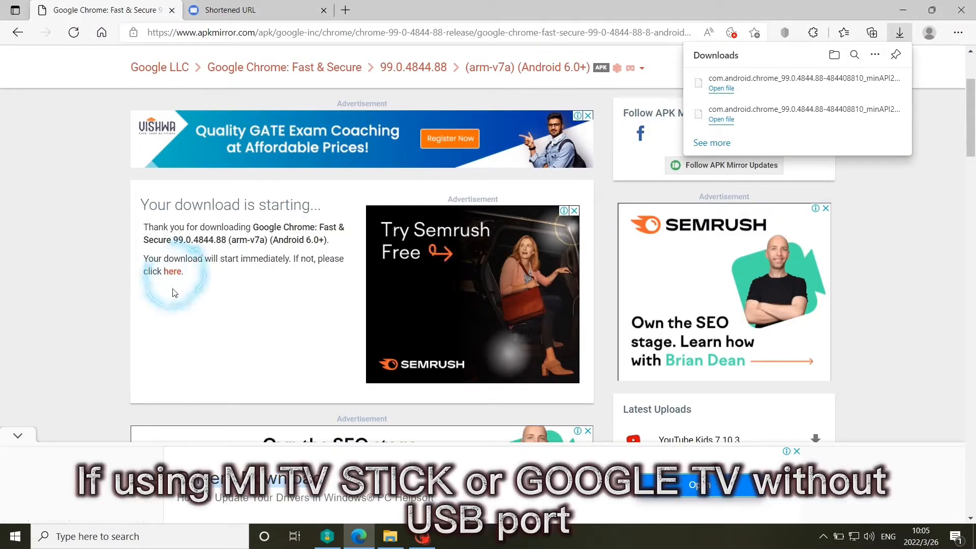
{"action": "right_click", "coordinate": [173, 271]}
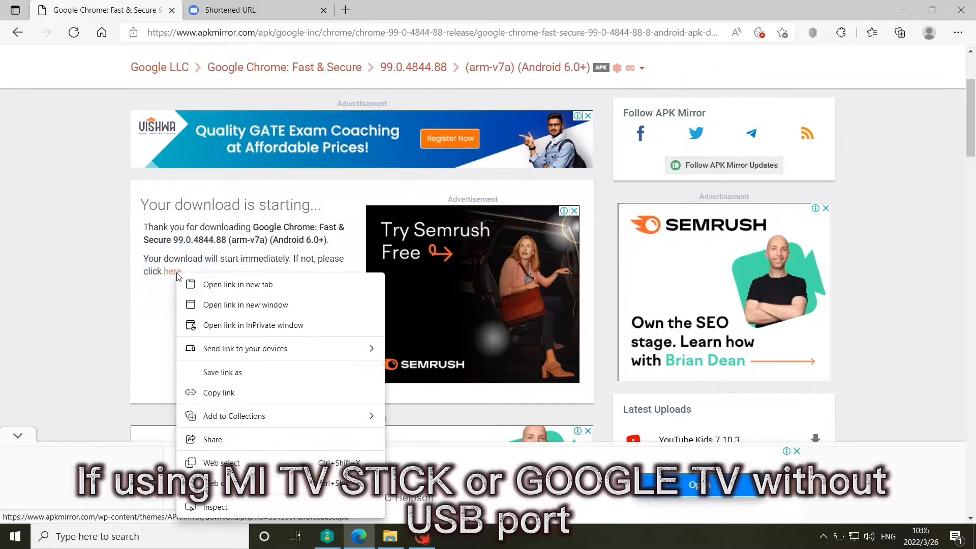
{"action": "mouse_move", "coordinate": [219, 393]}
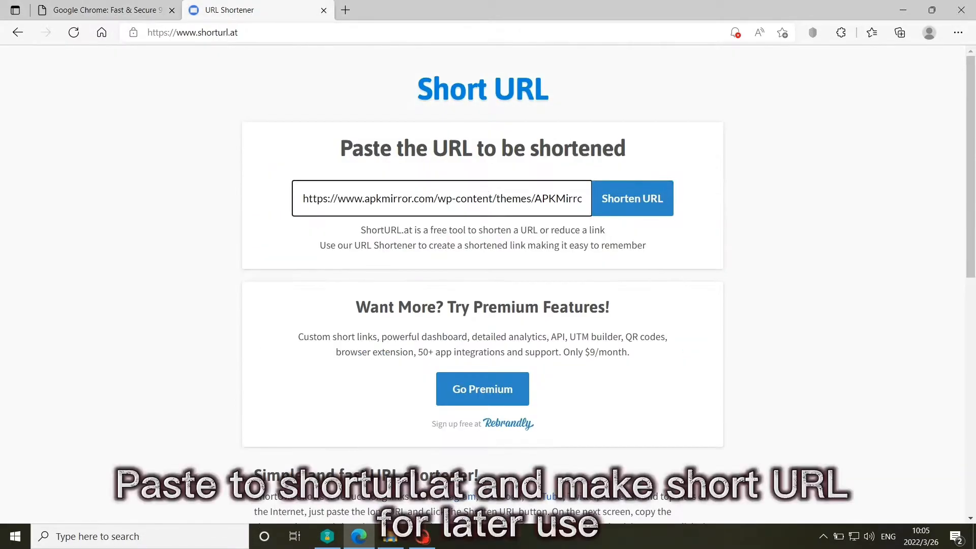
Shorten the APKMirror link to shorturl.at/jyM89 and copy it
{"action": "left_click", "coordinate": [631, 198]}
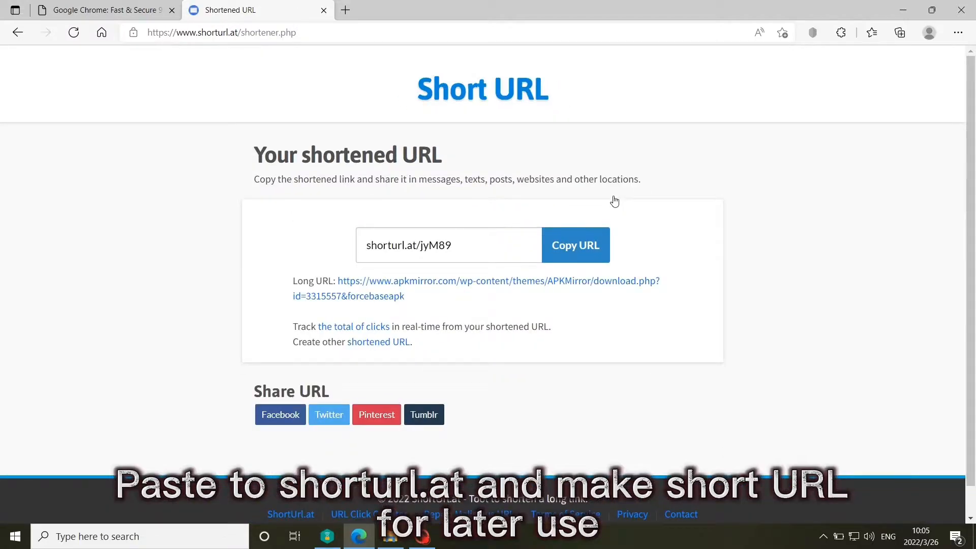
{"action": "mouse_move", "coordinate": [602, 216]}
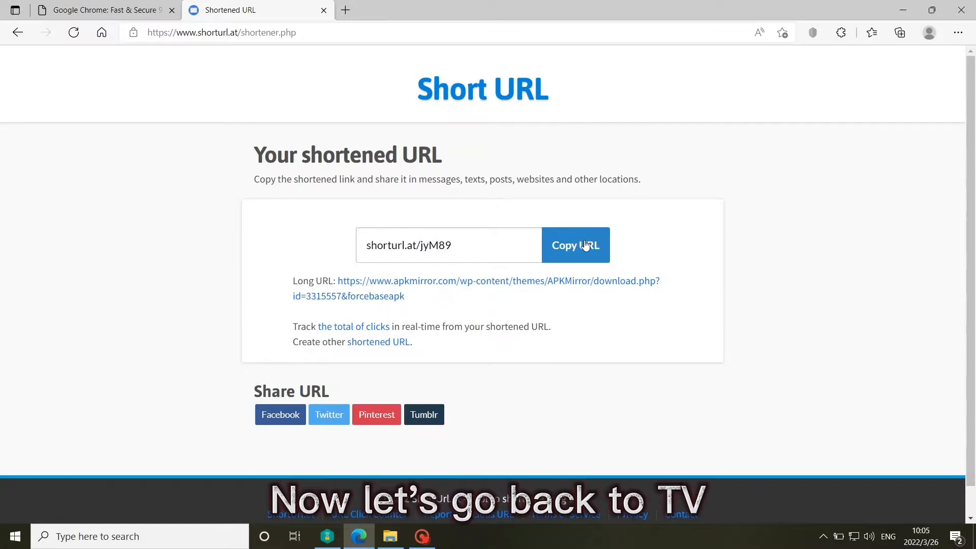
{"action": "left_click", "coordinate": [575, 245]}
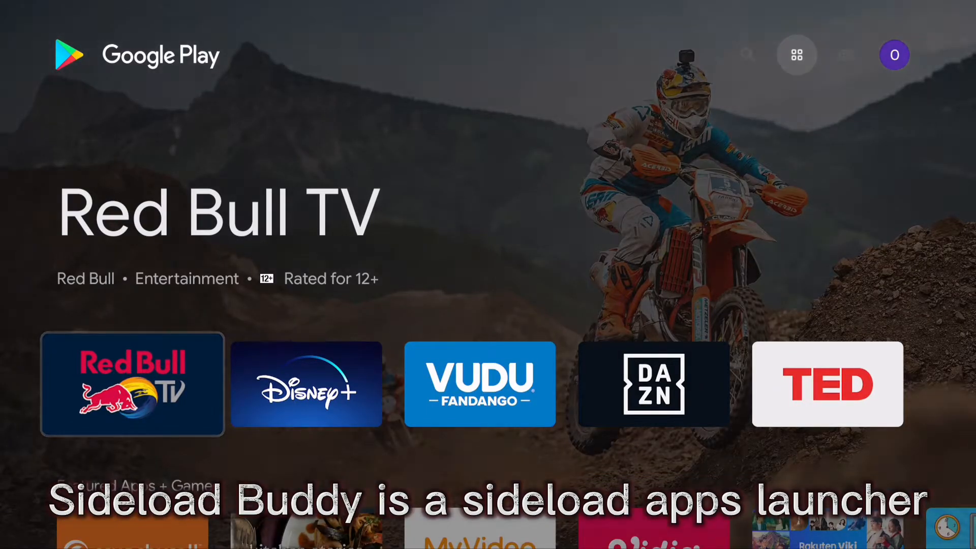
Find 'sideloadbuddy' in the Play Store, get Sideload Buddy for TV, and return home
{"action": "left_click", "coordinate": [562, 55]}
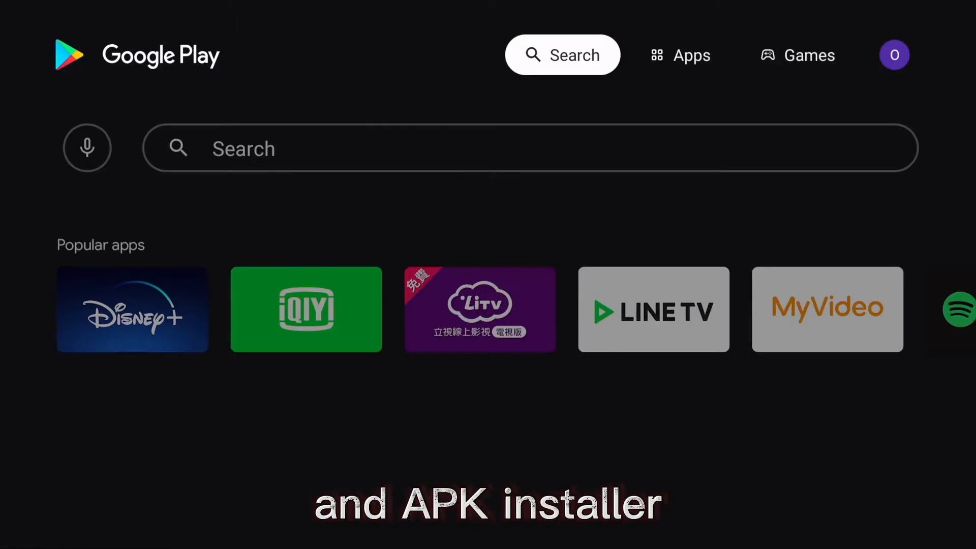
{"action": "type", "text": "sideloadbuddy"}
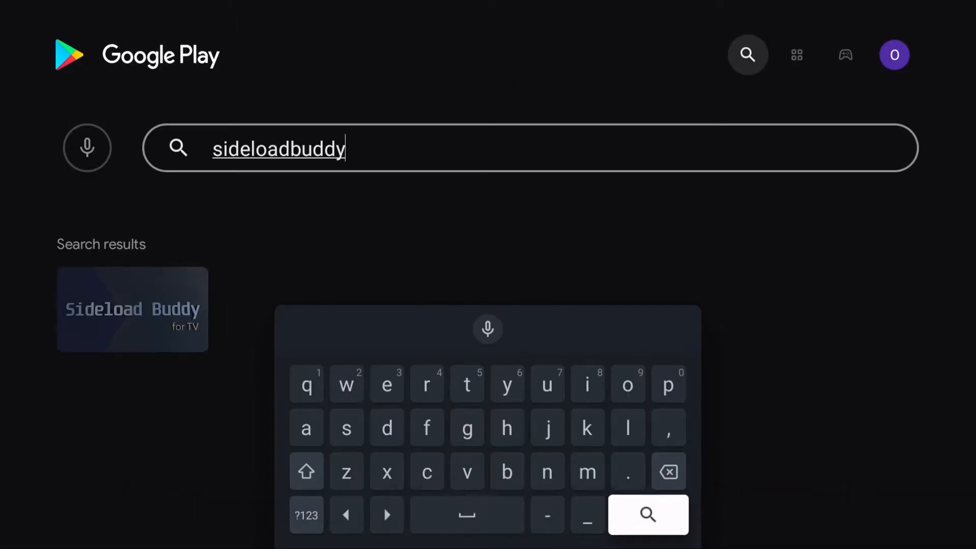
{"action": "left_click", "coordinate": [648, 515]}
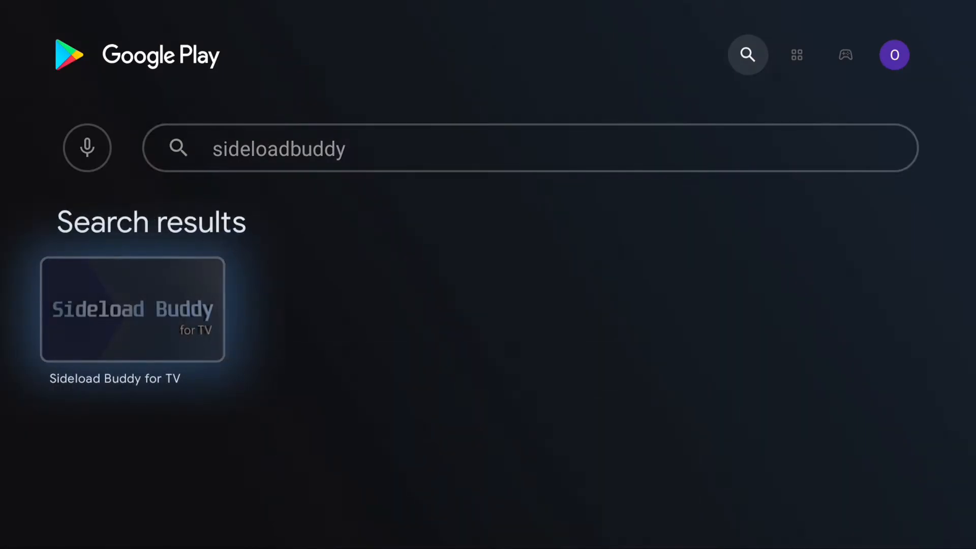
{"action": "left_click", "coordinate": [132, 309]}
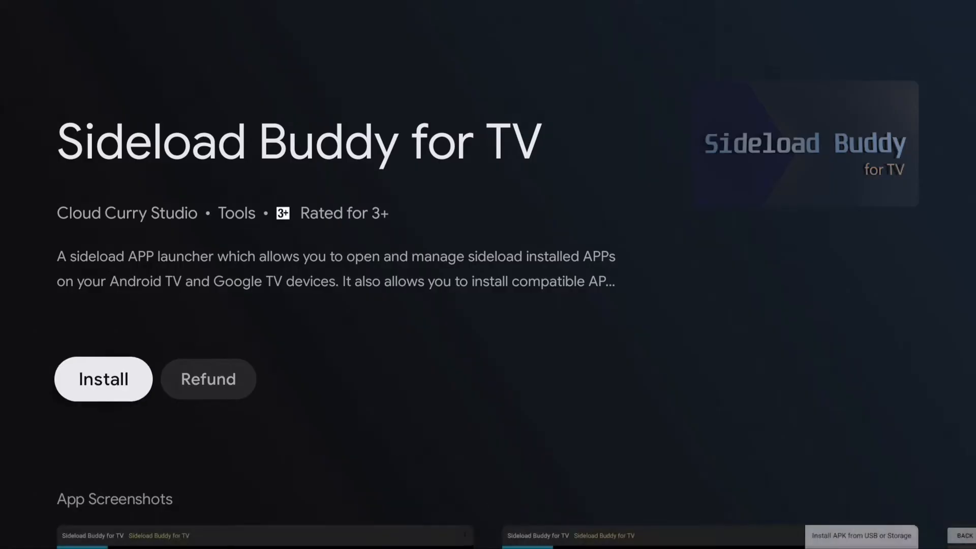
{"action": "key", "text": "Back"}
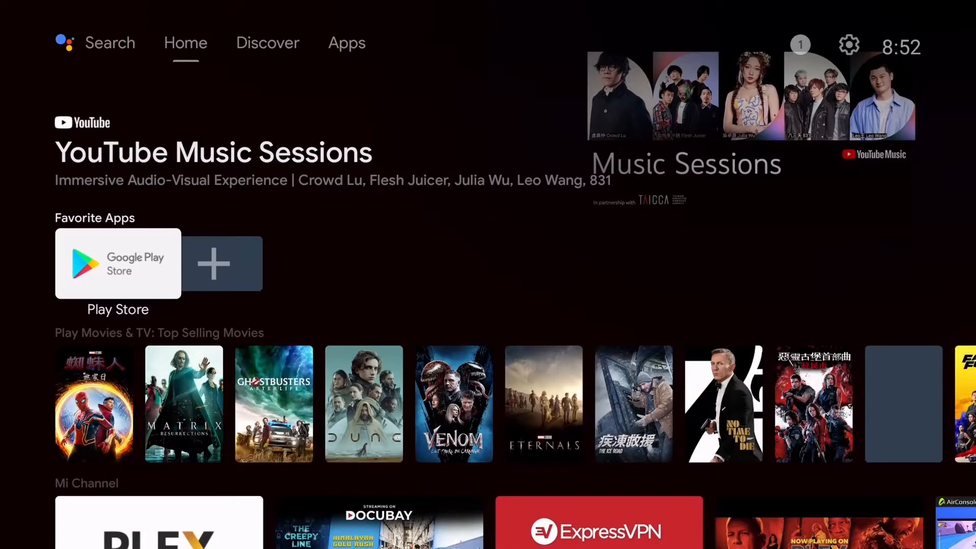
Add Sideload Buddy for TV to the Favorite Apps row and launch it
{"action": "left_click", "coordinate": [214, 263]}
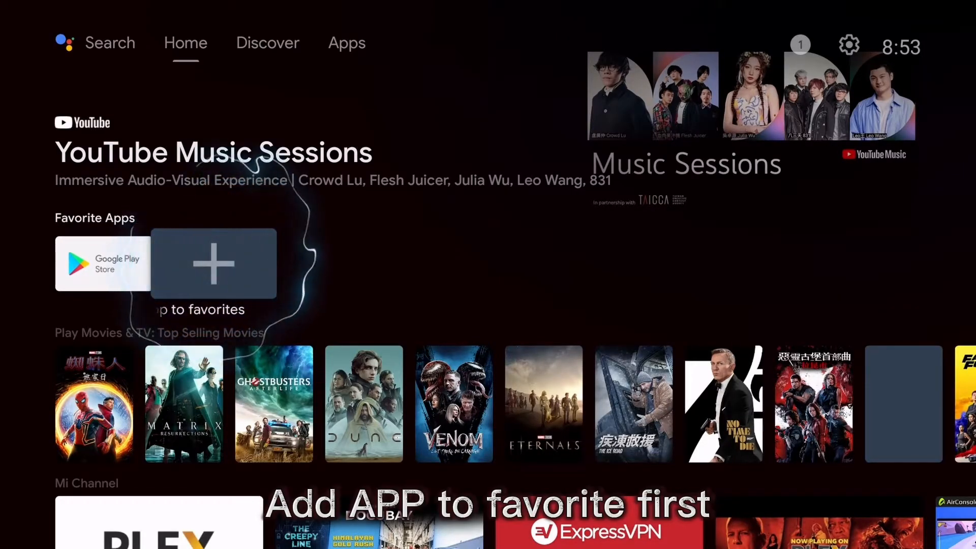
{"action": "left_click", "coordinate": [212, 262]}
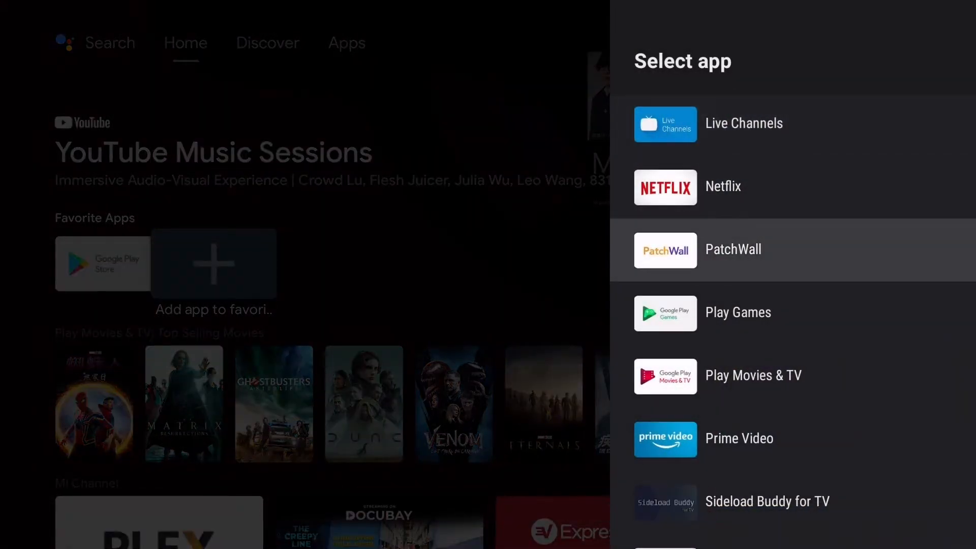
{"action": "left_click", "coordinate": [767, 501]}
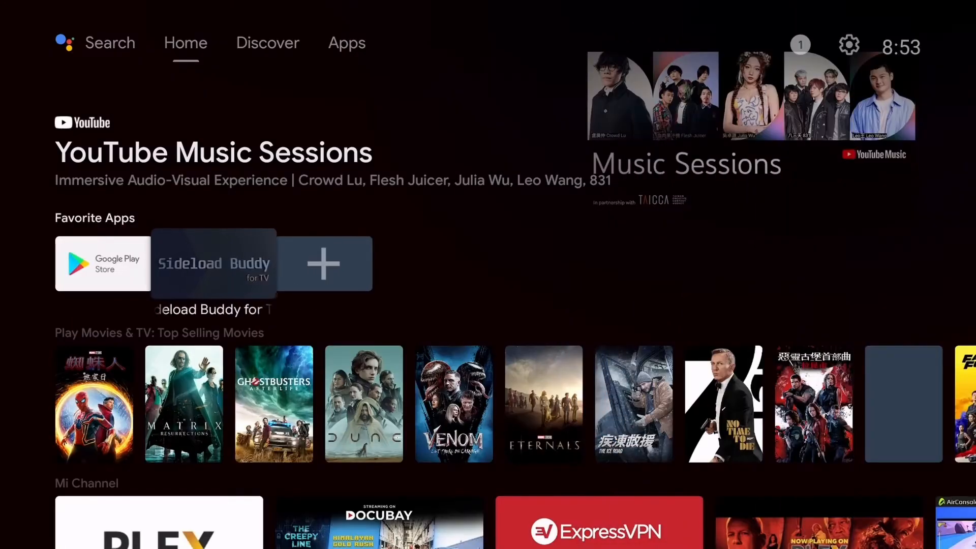
{"action": "left_click", "coordinate": [213, 262]}
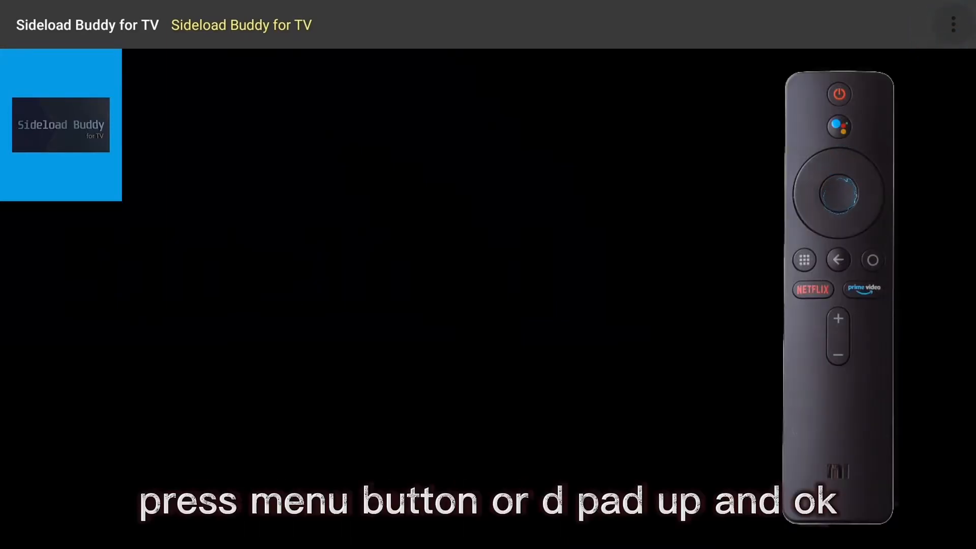
Choose Install APK from USB or Storage to list the available storage locations
{"action": "left_click", "coordinate": [954, 24]}
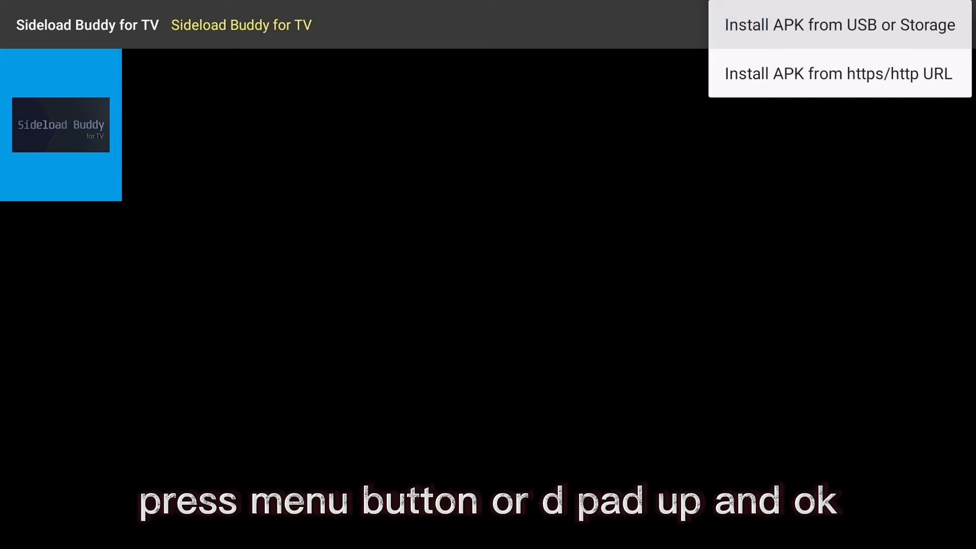
{"action": "left_click", "coordinate": [837, 24]}
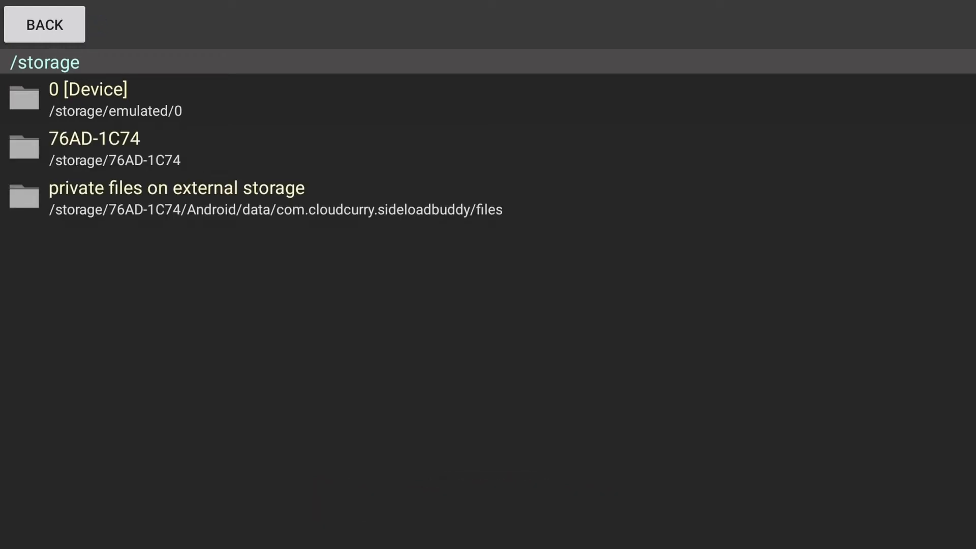
Browse USB drive 76AD-1C74 and allow Sideload Buddy to install unknown apps
{"action": "left_click", "coordinate": [90, 149]}
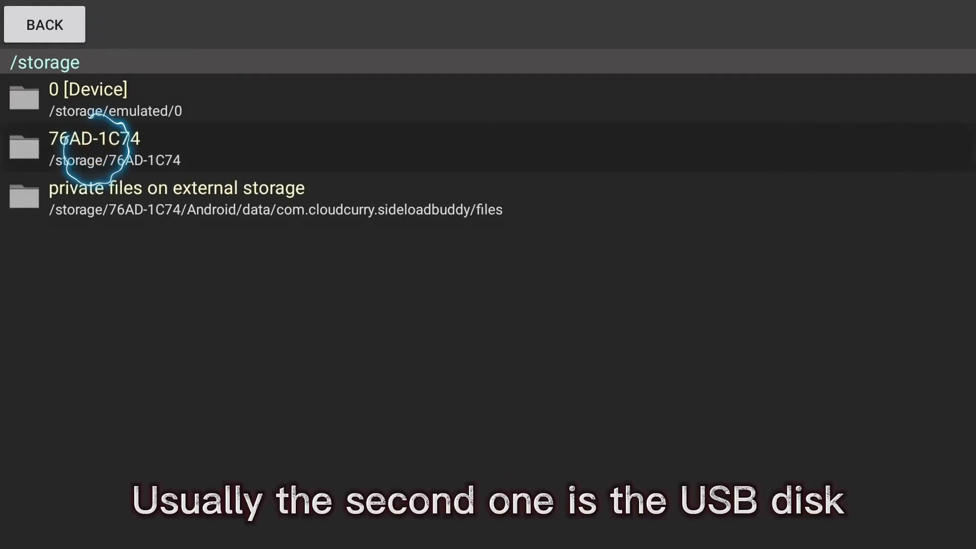
{"action": "left_click", "coordinate": [93, 148]}
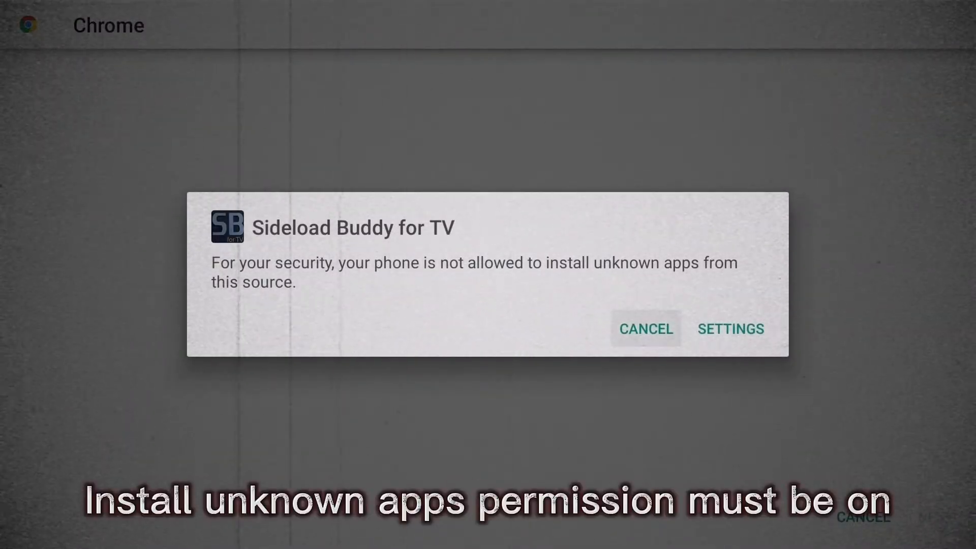
{"action": "left_click", "coordinate": [730, 328]}
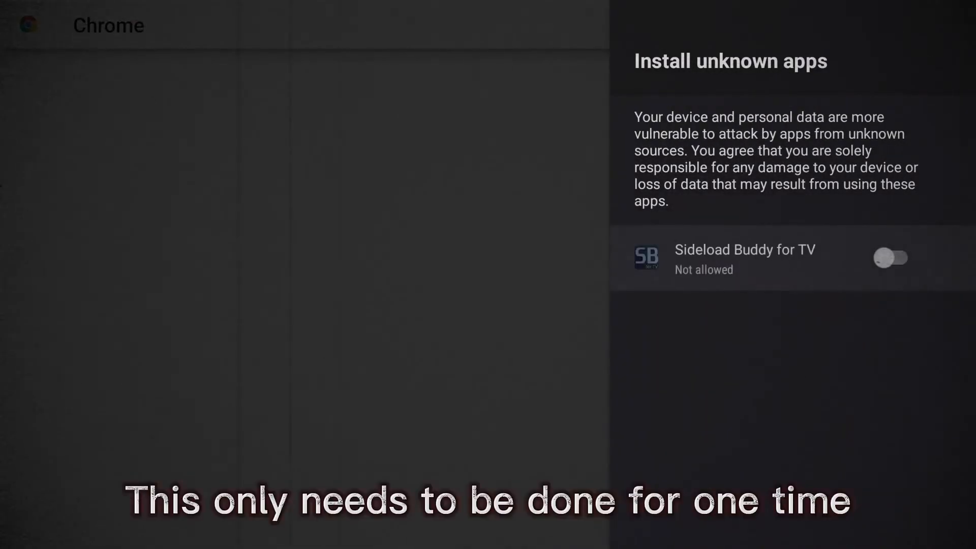
{"action": "left_click", "coordinate": [892, 258]}
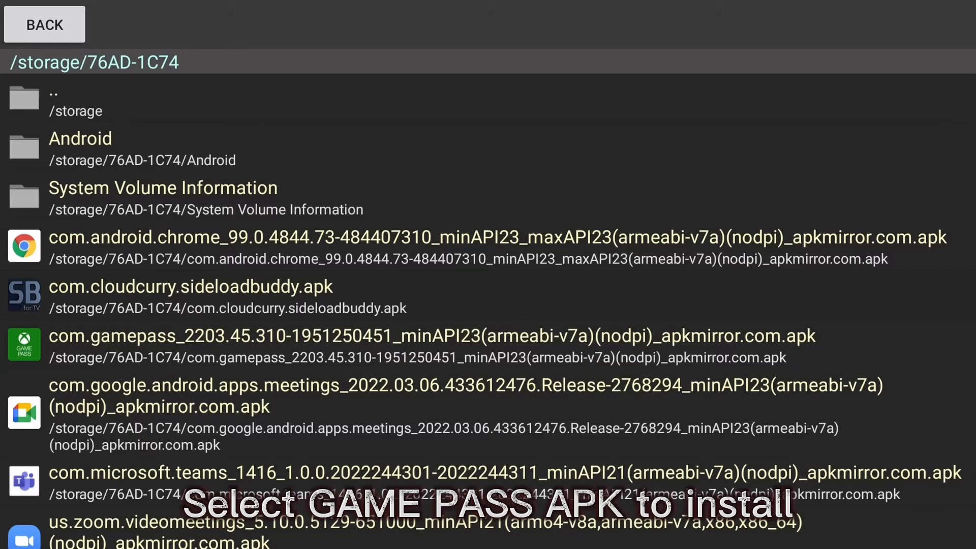
Install the com.gamepass APK from the USB drive and go back to the home screen
{"action": "left_click", "coordinate": [429, 334]}
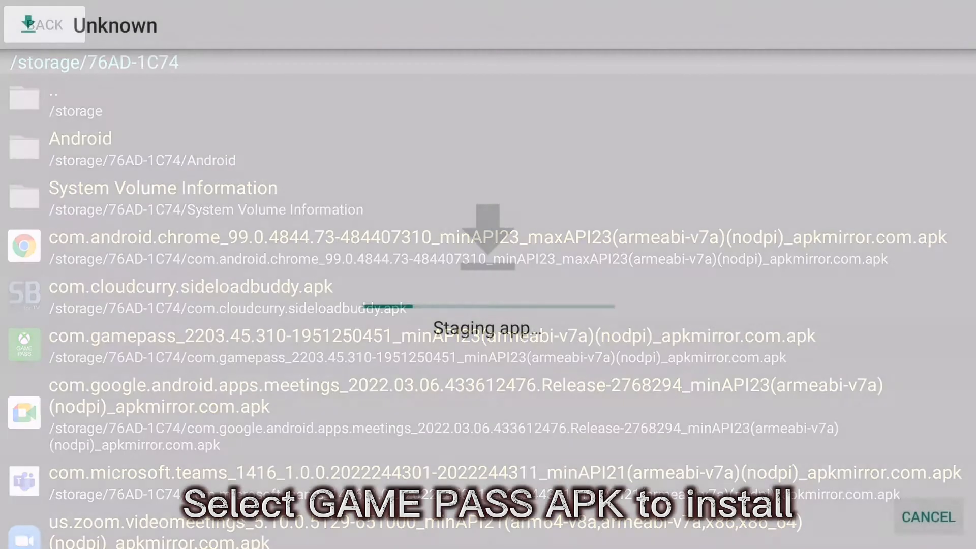
{"action": "left_click", "coordinate": [429, 336]}
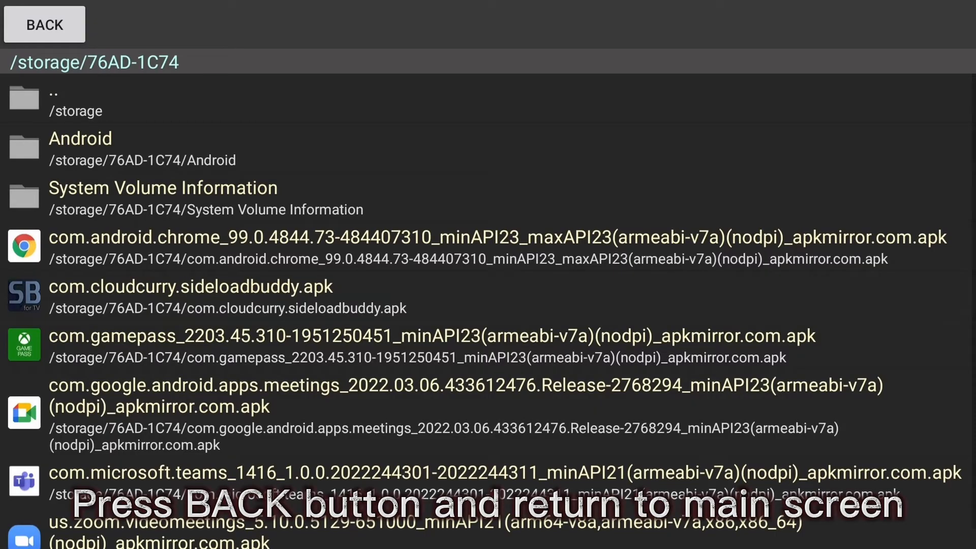
{"action": "left_click", "coordinate": [43, 24]}
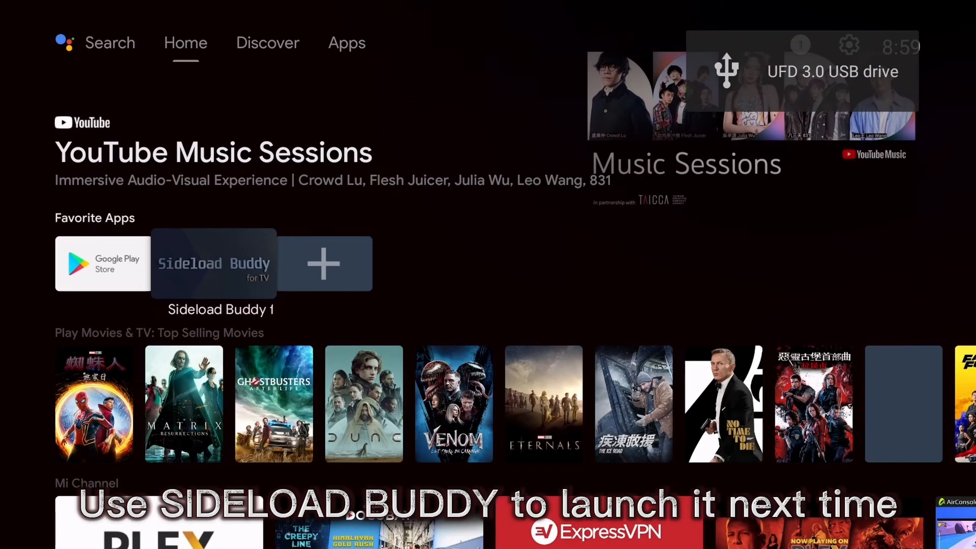
Launch Sideload Buddy to see Game Pass listed beside Chrome among sideloaded apps
{"action": "left_click", "coordinate": [213, 262]}
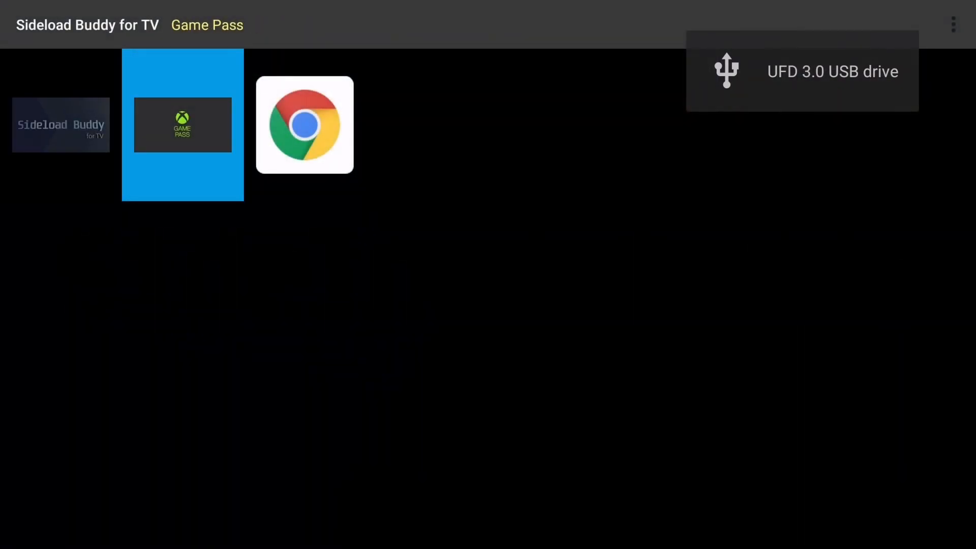